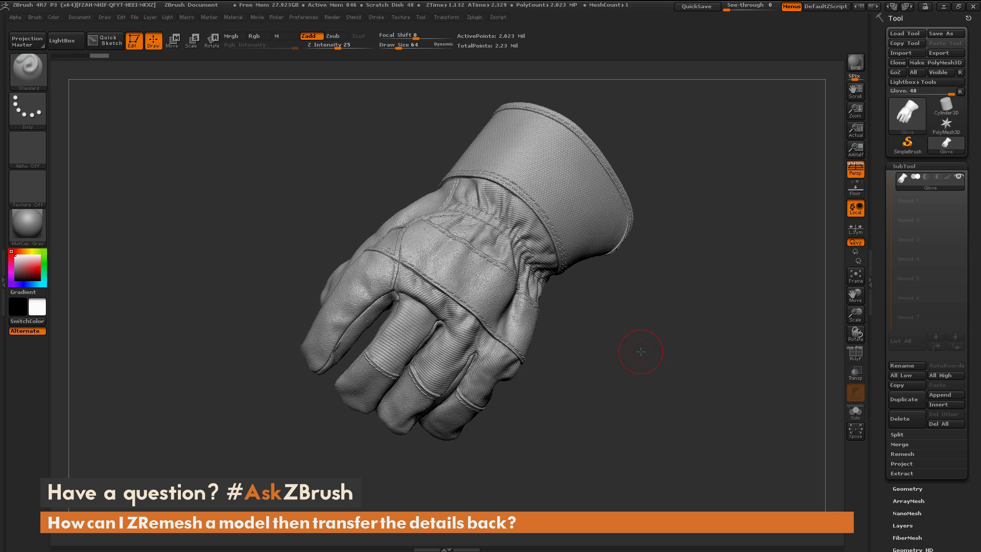
{"action": "mouse_move", "coordinate": [704, 308]}
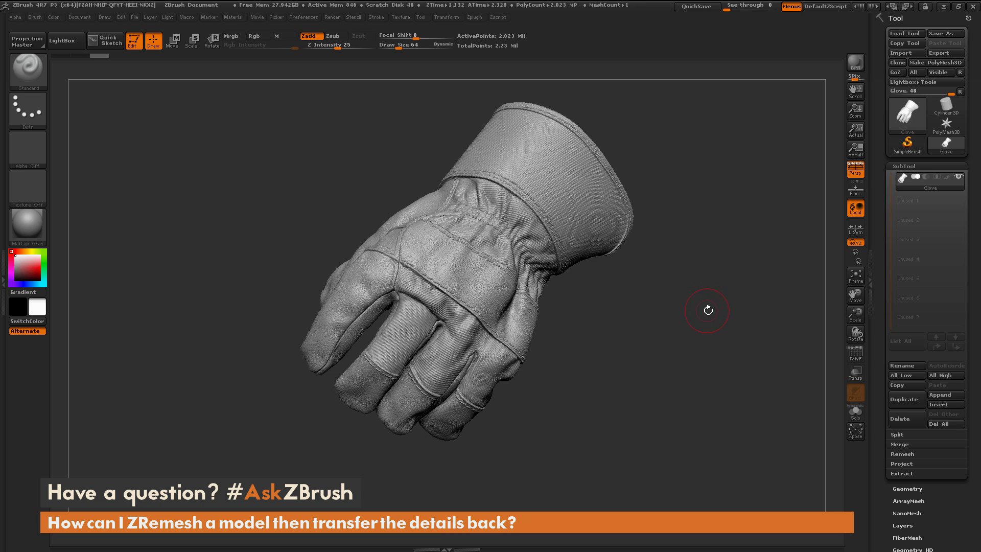
{"action": "mouse_move", "coordinate": [714, 224]}
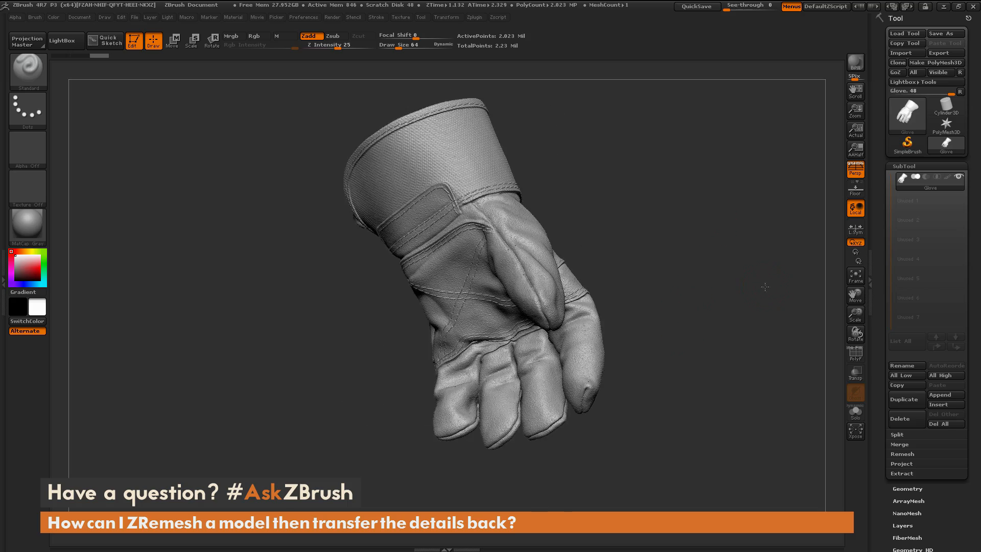
Inspect the sculpted glove, then duplicate the Glove subtool and select the copy
{"action": "left_click_drag", "start_coordinate": [764, 287], "coordinate": [721, 344]}
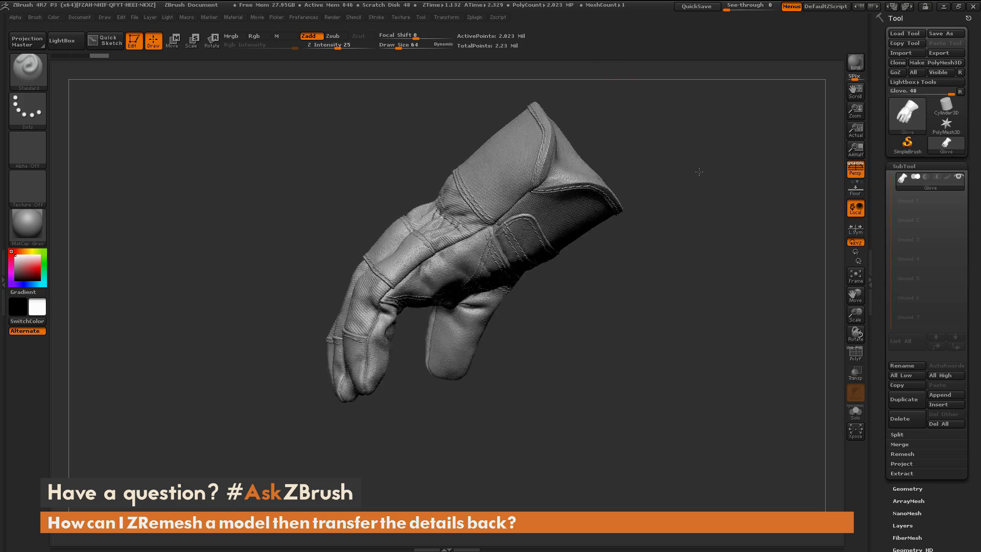
{"action": "left_click_drag", "start_coordinate": [699, 172], "coordinate": [703, 266]}
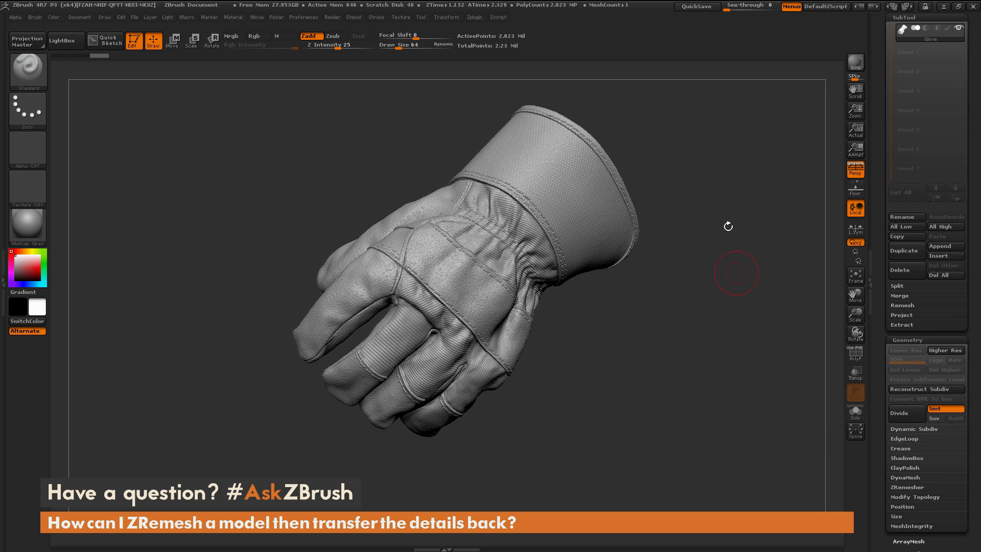
{"action": "left_click_drag", "start_coordinate": [735, 274], "coordinate": [700, 234]}
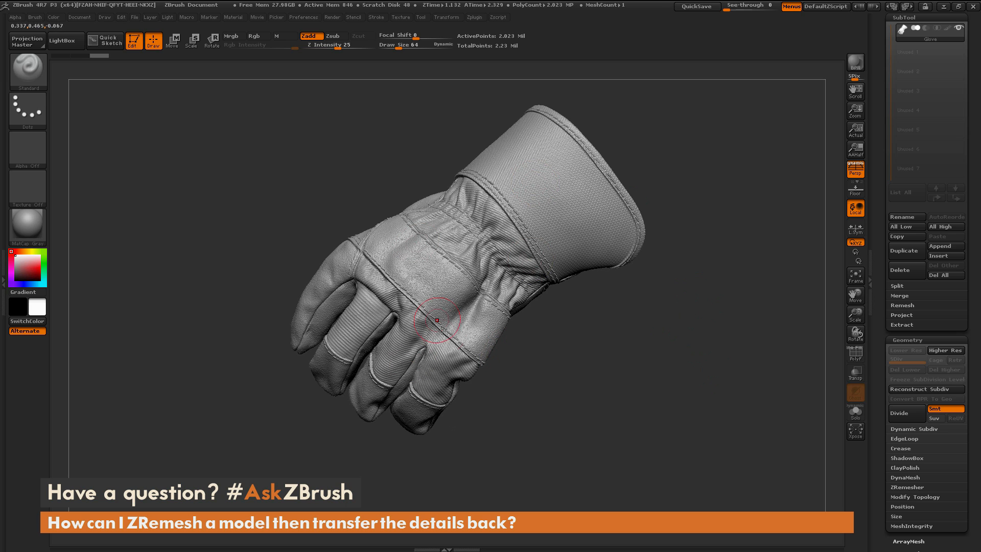
{"action": "left_click_drag", "start_coordinate": [437, 320], "coordinate": [703, 363]}
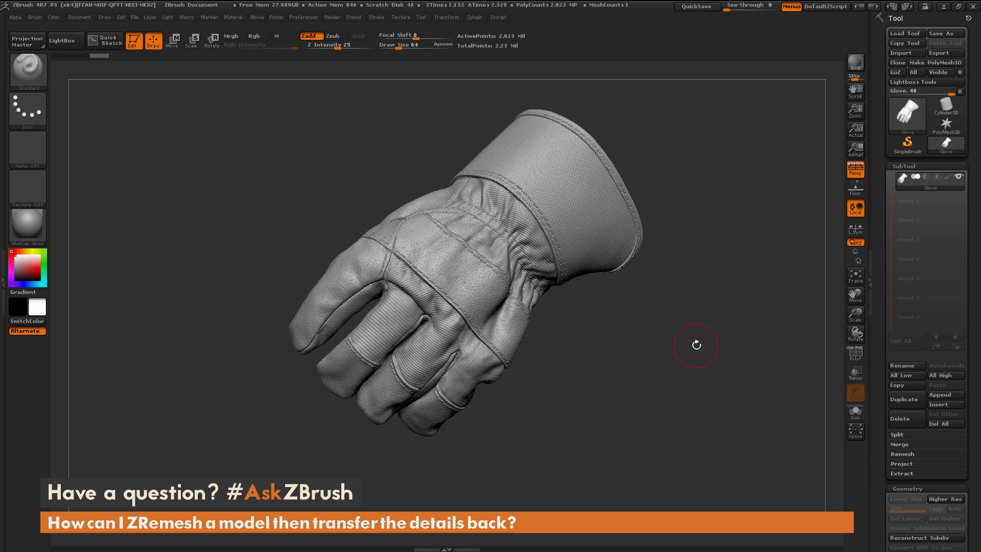
{"action": "left_click_drag", "start_coordinate": [696, 345], "coordinate": [698, 341]}
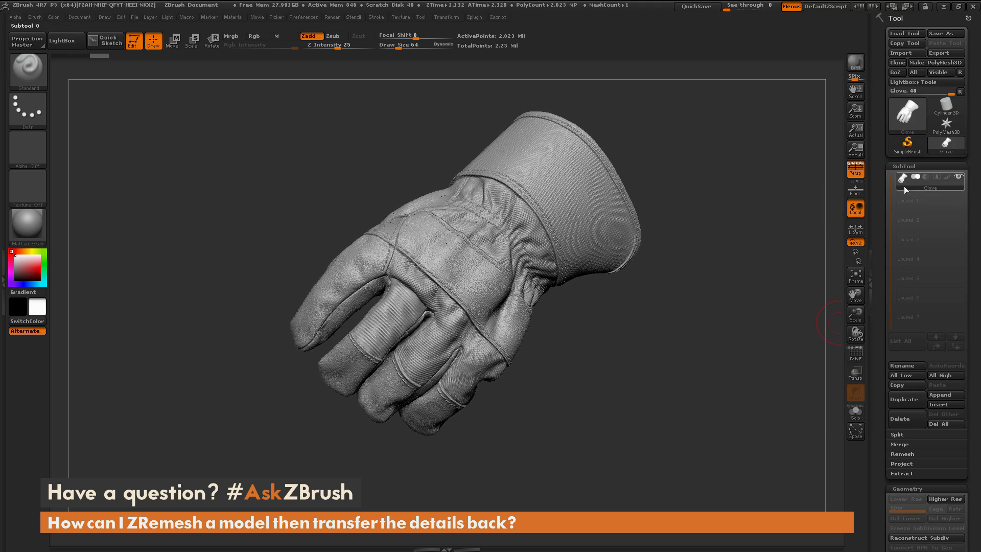
{"action": "mouse_move", "coordinate": [904, 399]}
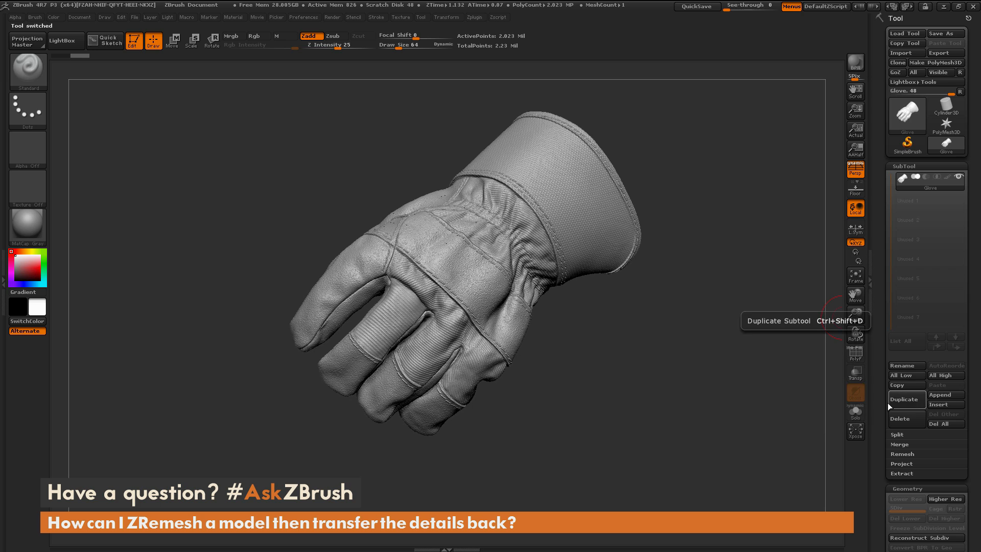
{"action": "left_click", "coordinate": [906, 399]}
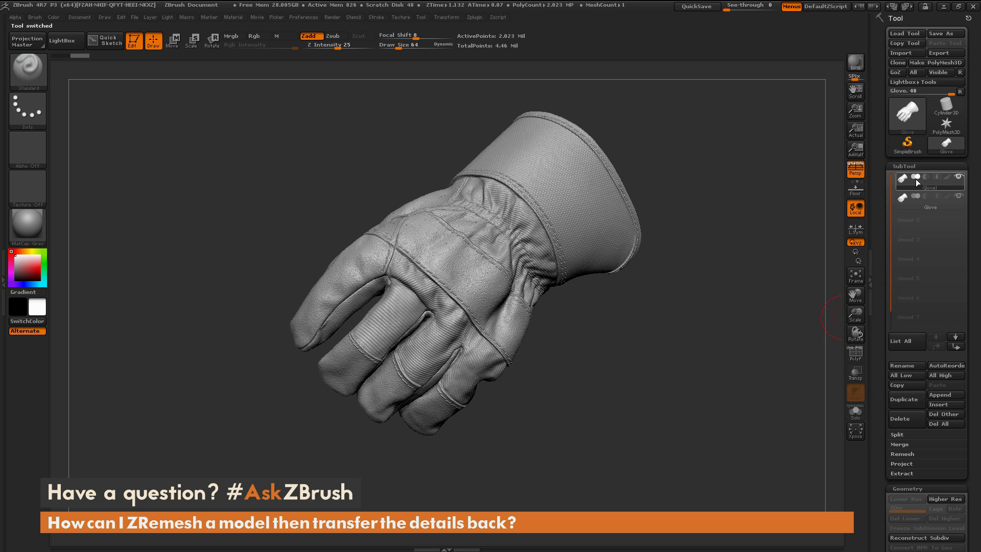
{"action": "left_click", "coordinate": [929, 181]}
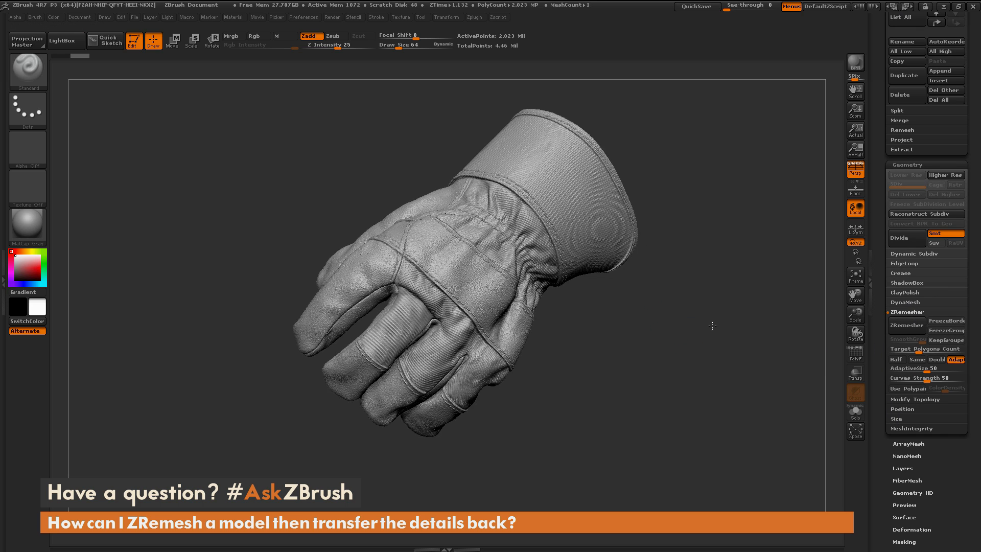
ZRemesh the duplicate glove with default settings, reducing it to about 19,400 points
{"action": "left_click", "coordinate": [907, 326]}
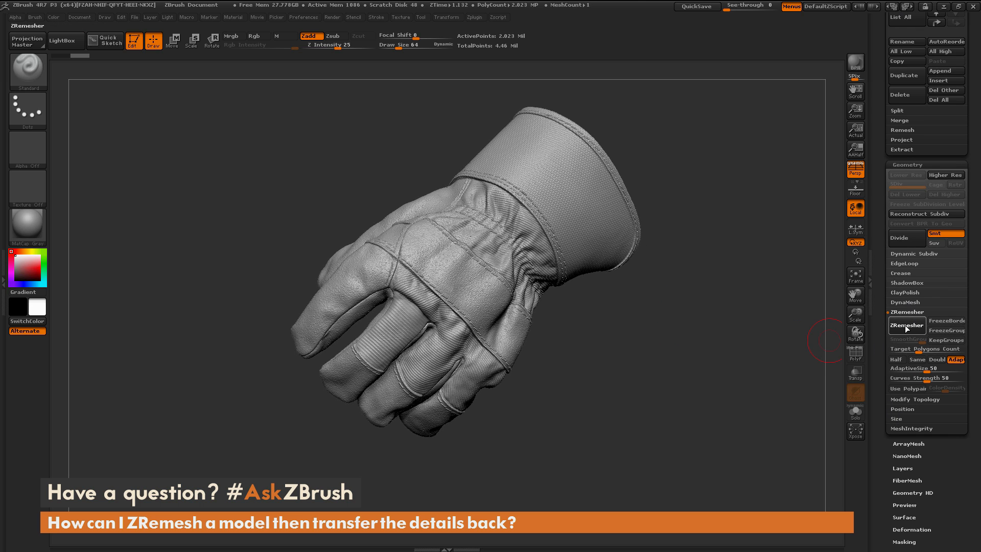
{"action": "left_click", "coordinate": [906, 325]}
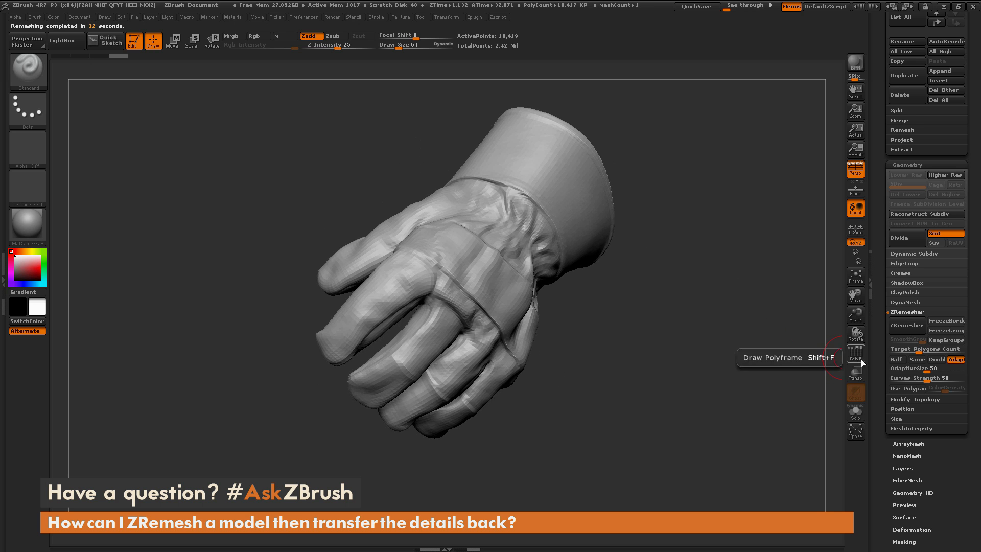
Turn on Draw Polyframe and orbit to inspect the remeshed glove's topology and cuff
{"action": "left_click", "coordinate": [855, 352]}
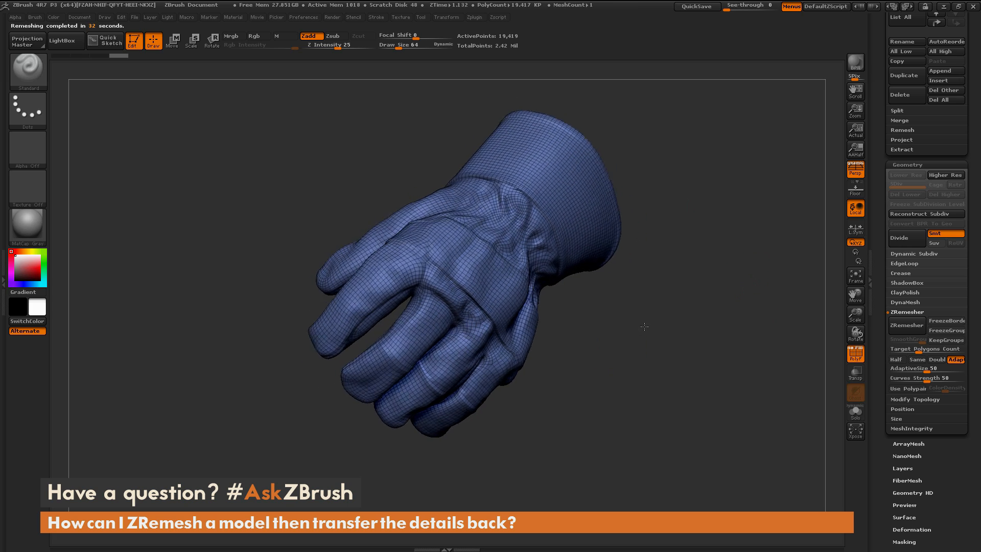
{"action": "left_click_drag", "start_coordinate": [645, 326], "coordinate": [683, 348]}
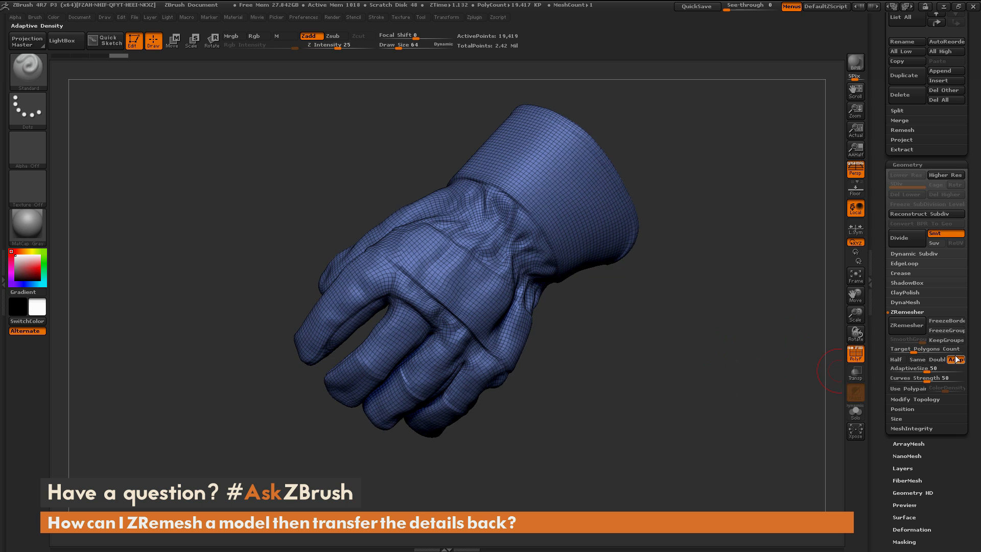
{"action": "mouse_move", "coordinate": [896, 359]}
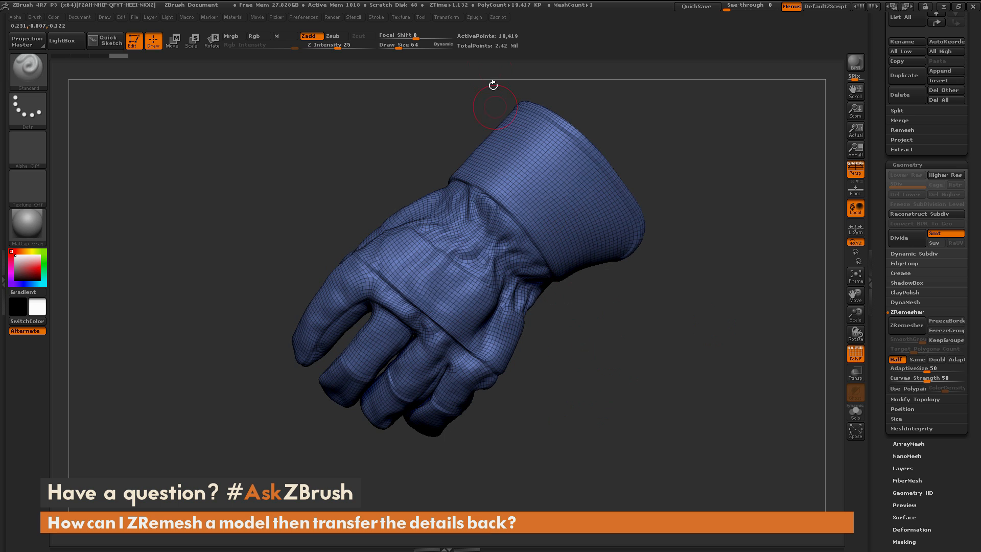
{"action": "left_click_drag", "start_coordinate": [494, 100], "coordinate": [664, 342]}
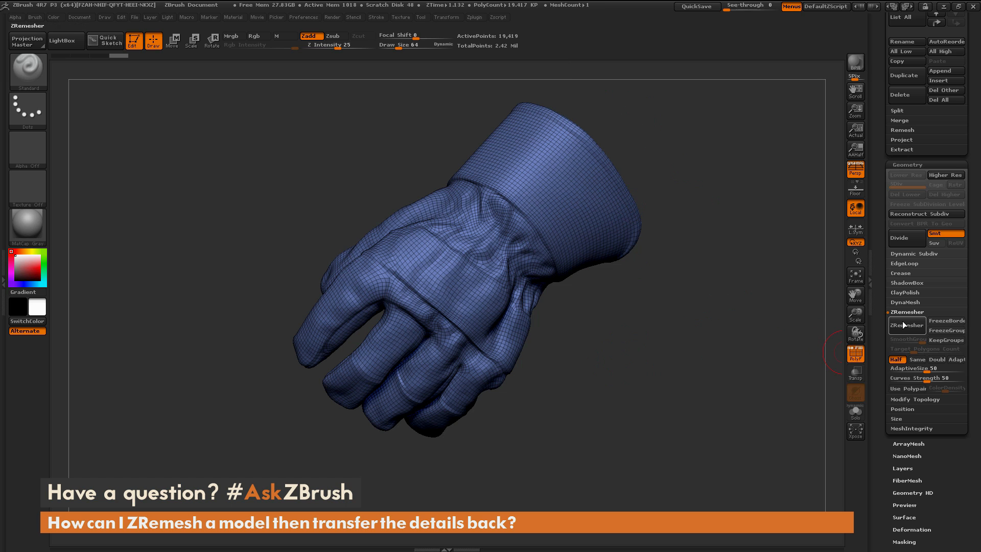
{"action": "mouse_move", "coordinate": [907, 325]}
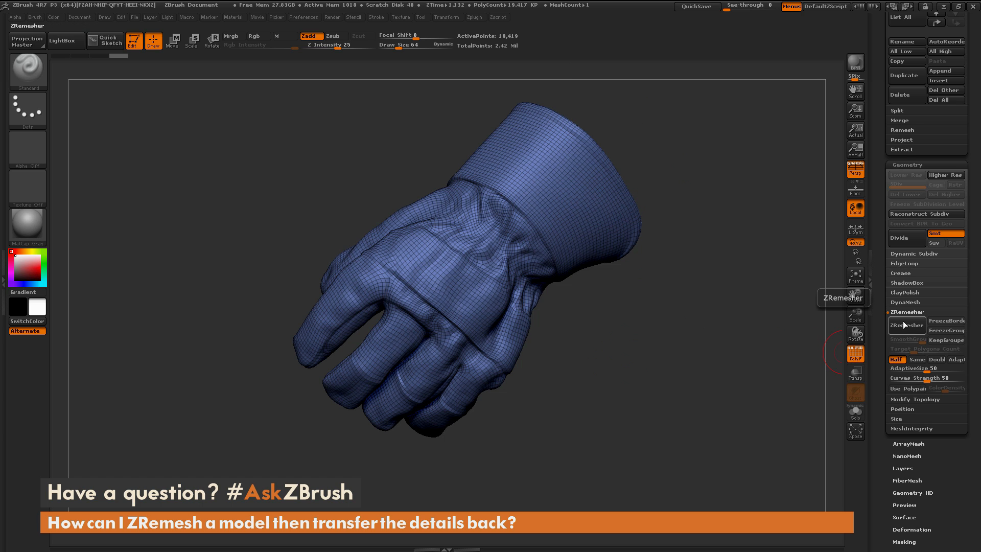
Remesh the glove at Half density twice, down to about 4,330 points
{"action": "left_click", "coordinate": [907, 325]}
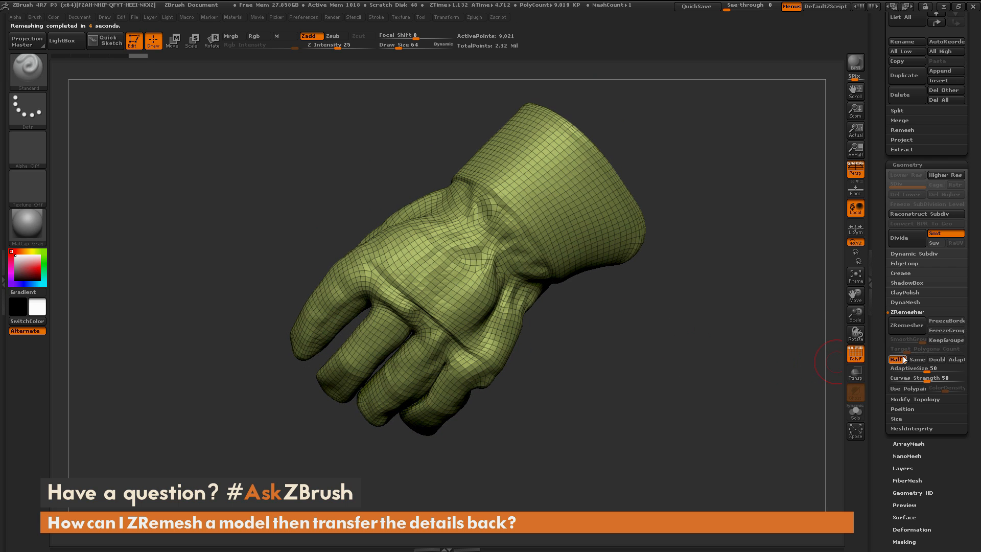
{"action": "left_click", "coordinate": [906, 325]}
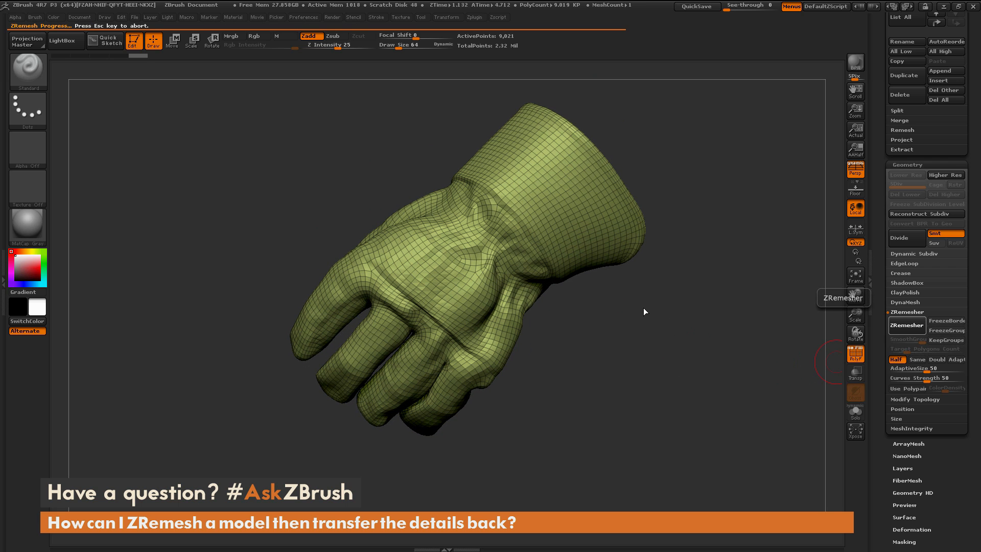
{"action": "left_click", "coordinate": [907, 325]}
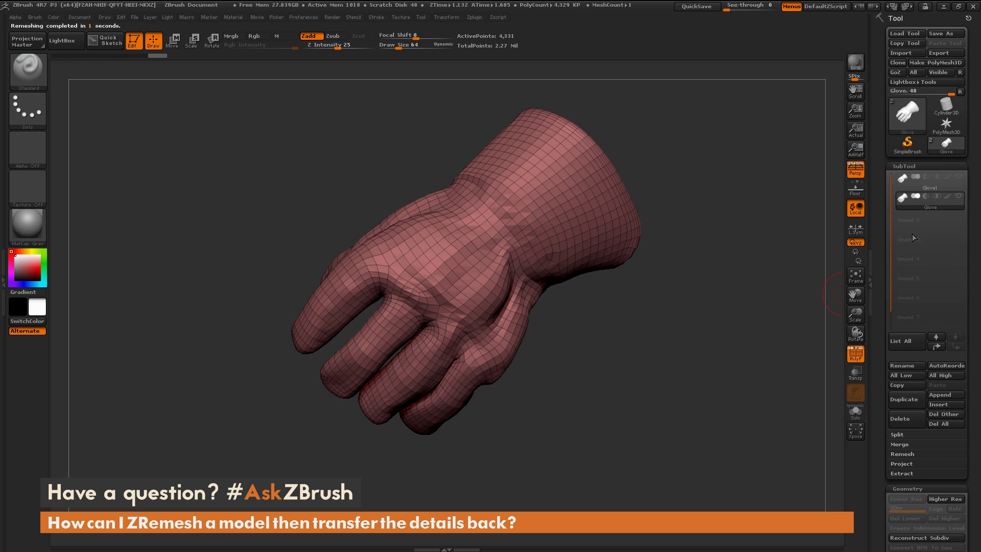
{"action": "mouse_move", "coordinate": [928, 182]}
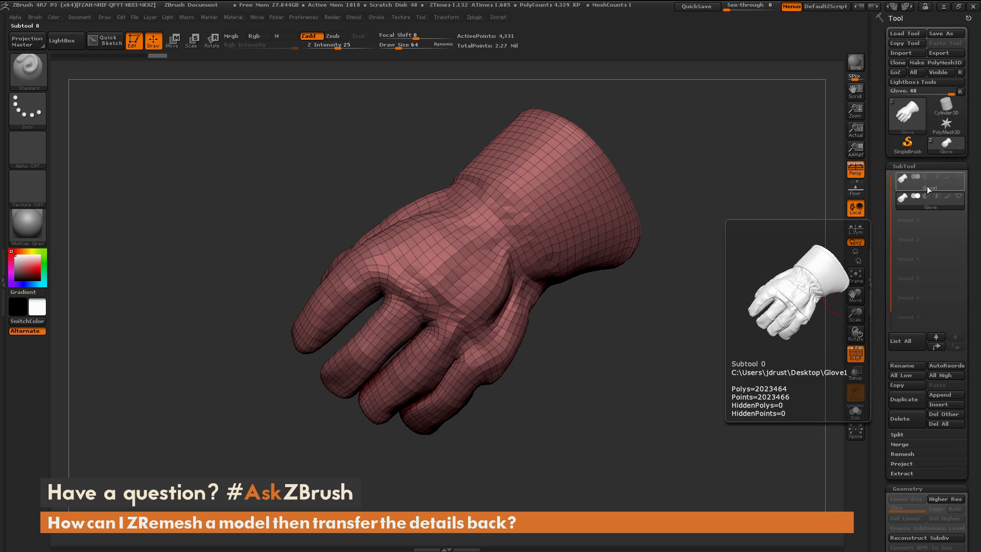
Select the original Glove1 subtool and orbit it to compare with the coarse copy
{"action": "left_click", "coordinate": [929, 180]}
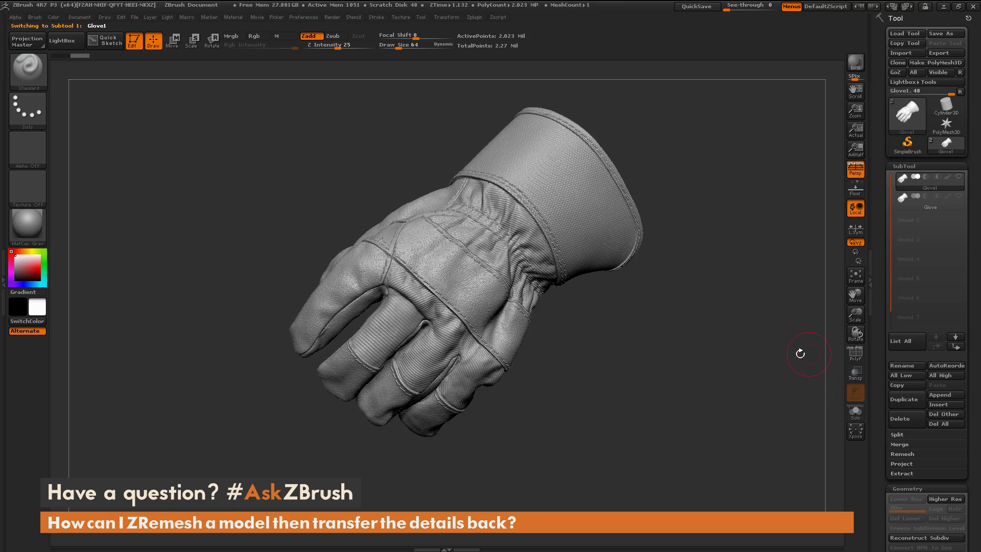
{"action": "left_click_drag", "start_coordinate": [800, 353], "coordinate": [794, 351]}
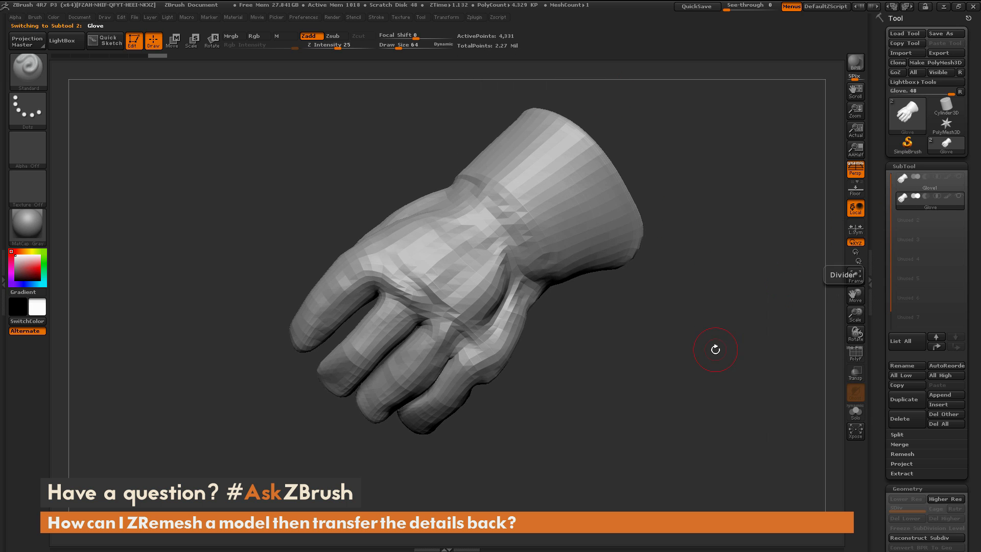
Subdivide the coarse glove copy to level five, about 1.1 million points
{"action": "left_click", "coordinate": [905, 466]}
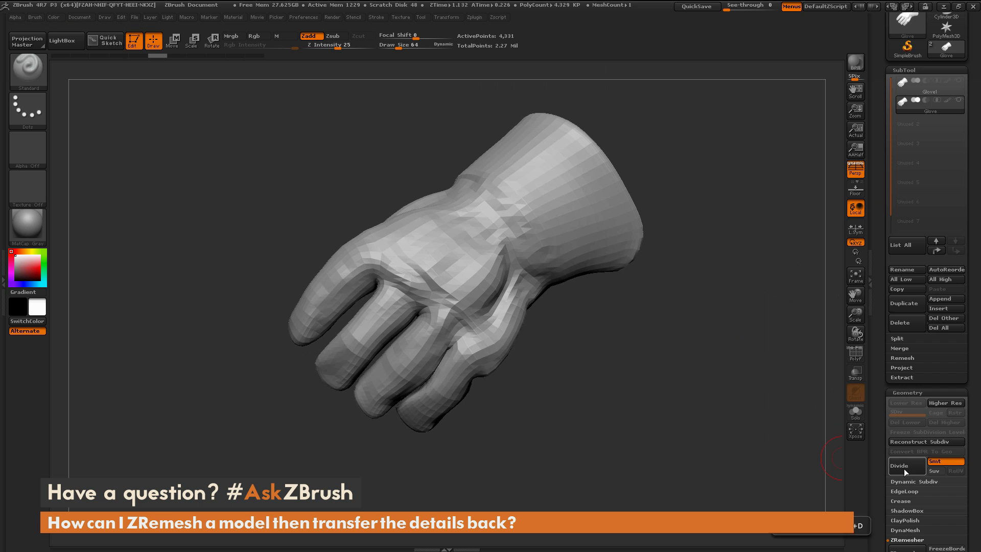
{"action": "left_click", "coordinate": [899, 465]}
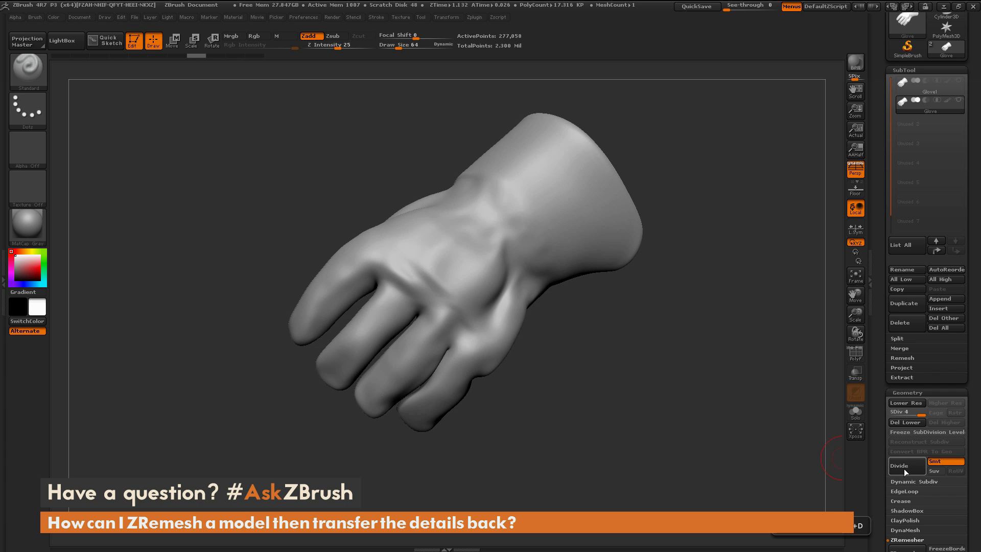
{"action": "left_click", "coordinate": [899, 465]}
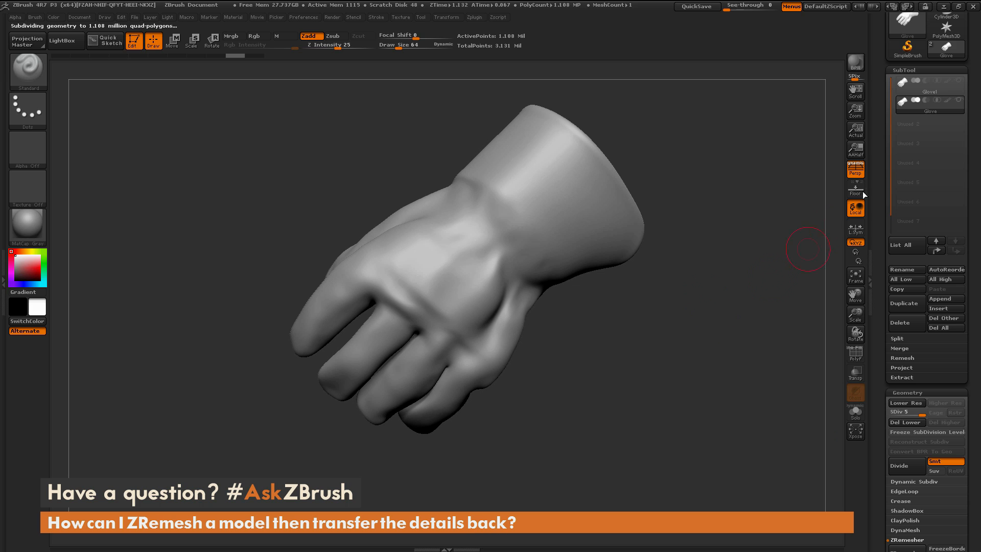
{"action": "mouse_move", "coordinate": [930, 81]}
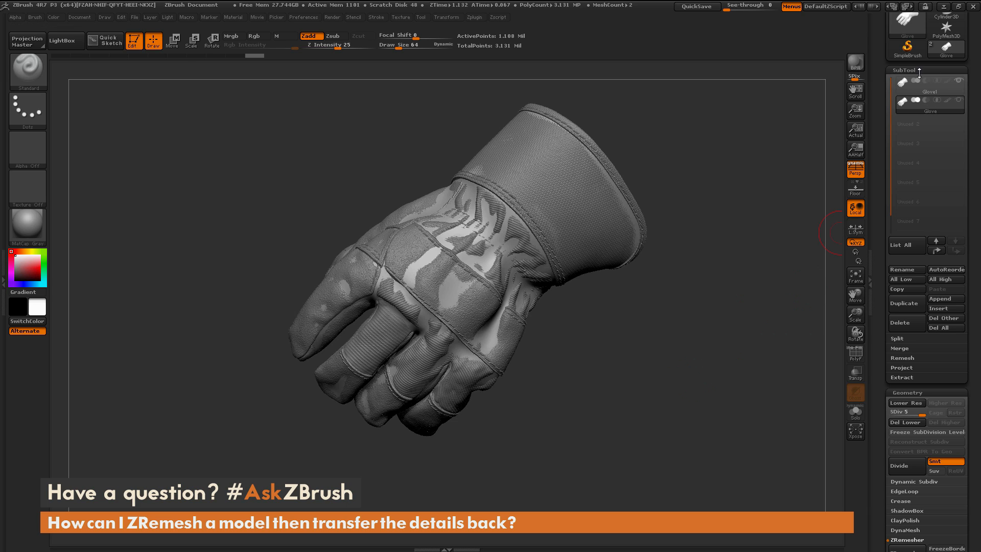
{"action": "mouse_move", "coordinate": [903, 370]}
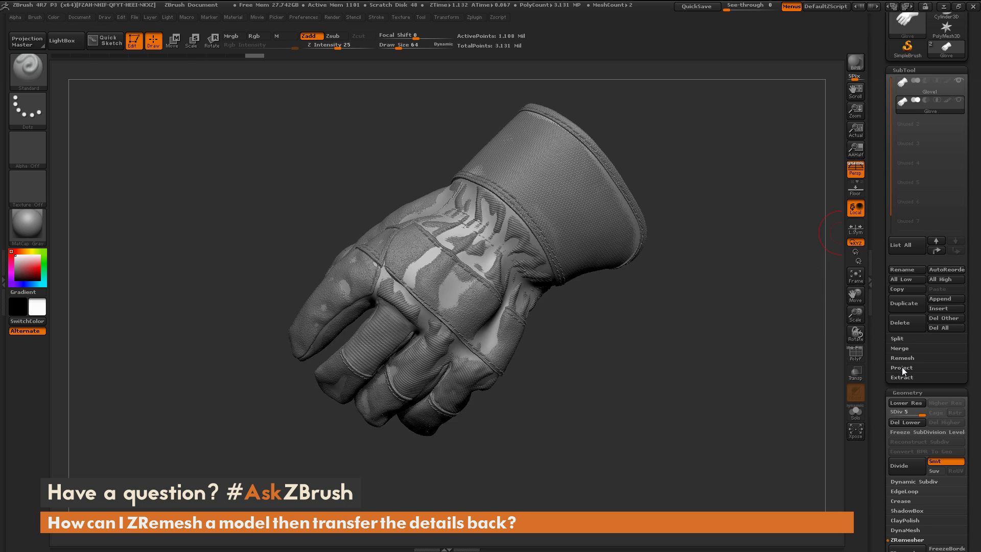
Expand the Project options and make the remeshed Glove the active subtool
{"action": "left_click", "coordinate": [902, 368]}
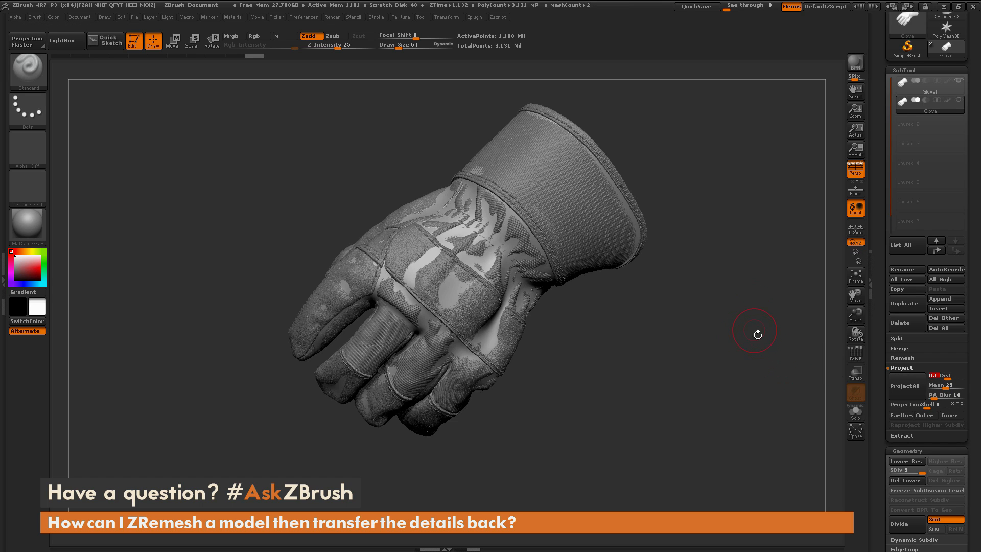
{"action": "mouse_move", "coordinate": [904, 386]}
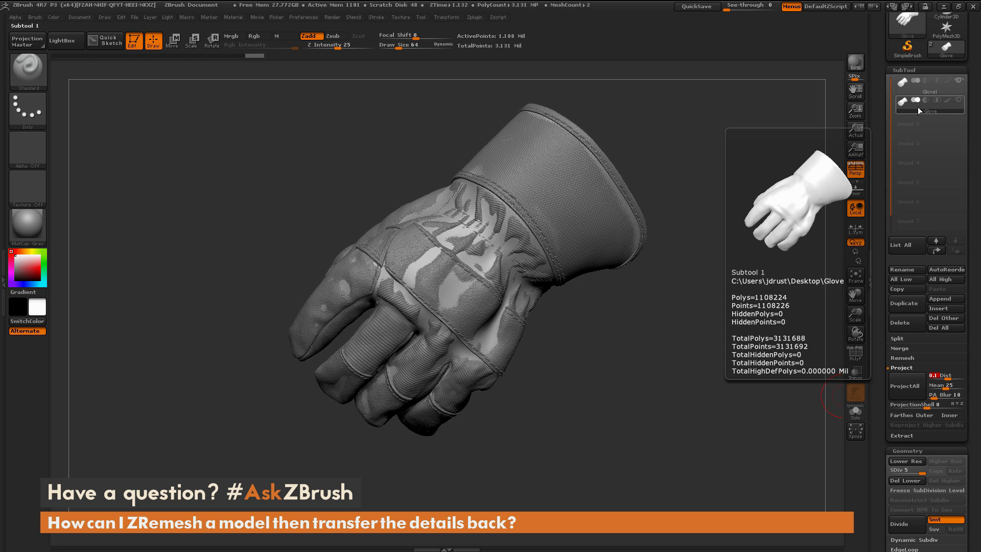
{"action": "left_click", "coordinate": [920, 81]}
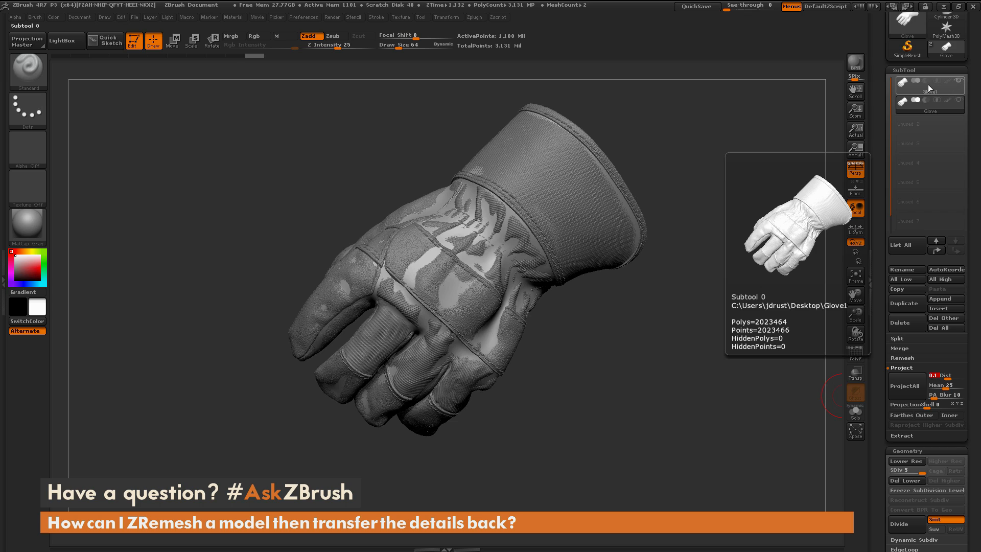
{"action": "mouse_move", "coordinate": [932, 89]}
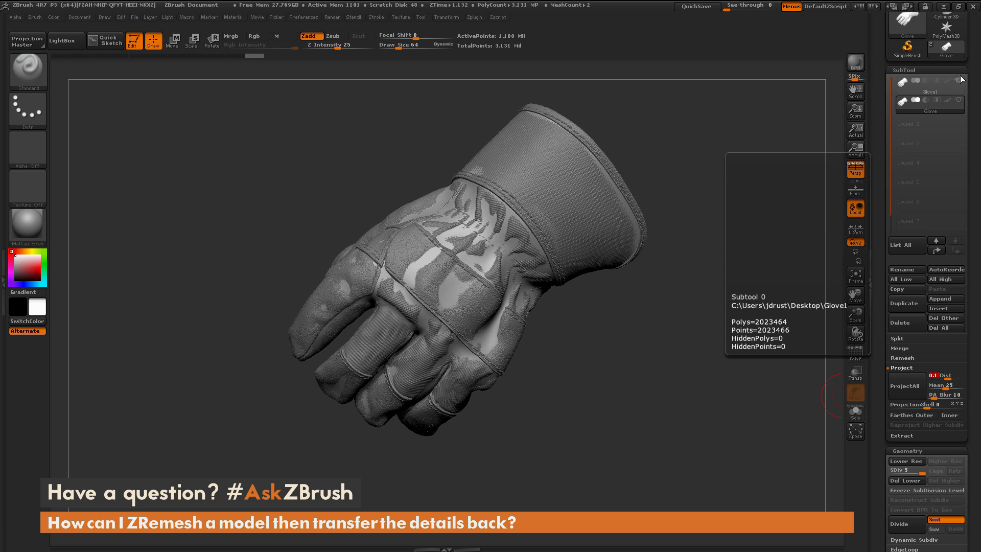
{"action": "left_click", "coordinate": [929, 101]}
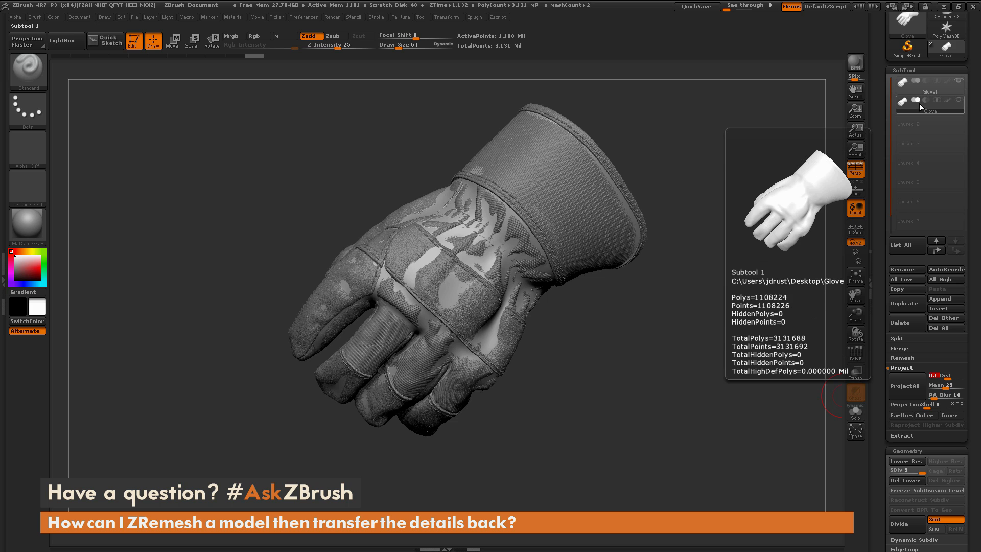
{"action": "left_click", "coordinate": [920, 103]}
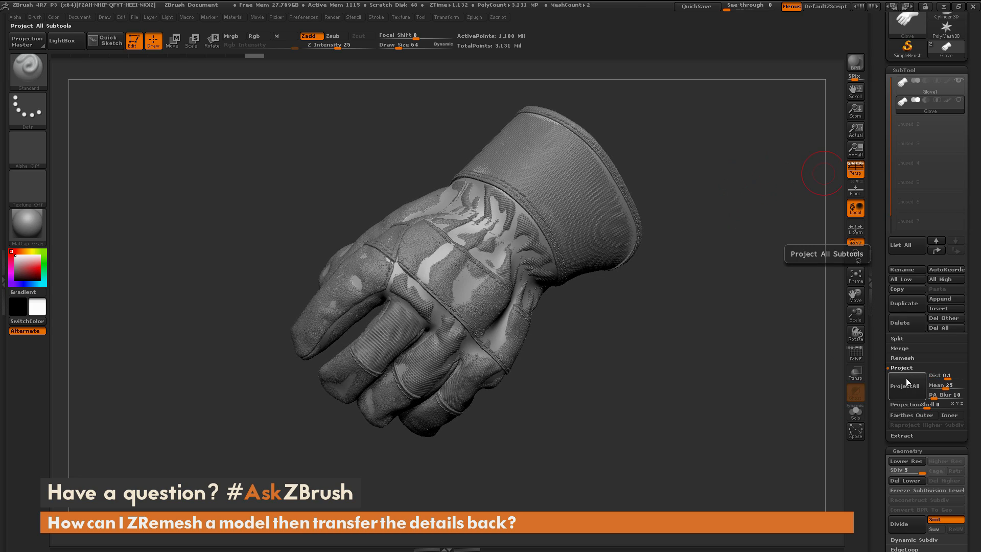
Project All the original glove's details onto the remesh and orbit to check them
{"action": "left_click", "coordinate": [905, 385]}
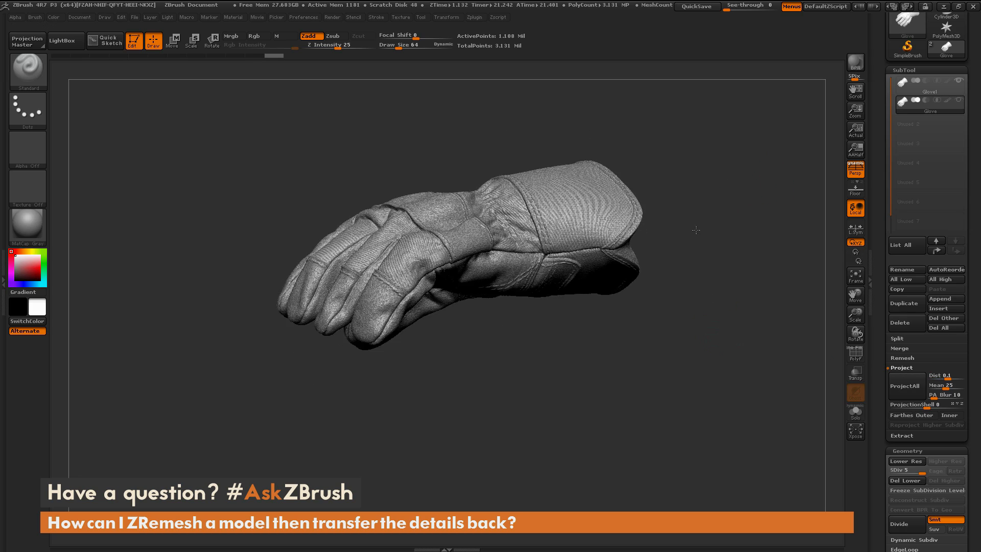
{"action": "left_click_drag", "start_coordinate": [696, 229], "coordinate": [723, 139]}
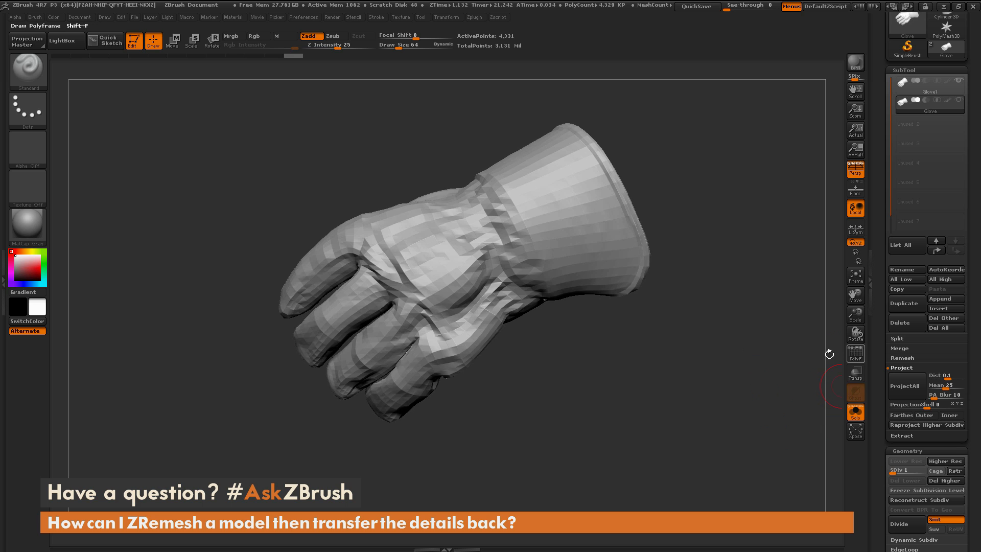
Toggle the polyframe wireframe and raise the glove back to subdivision level 5
{"action": "left_click", "coordinate": [855, 352]}
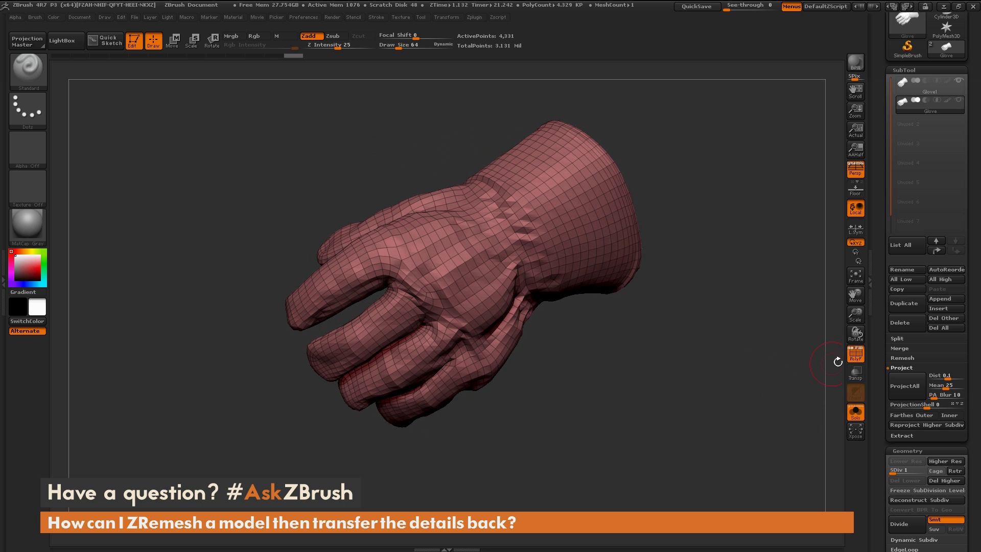
{"action": "left_click", "coordinate": [901, 470]}
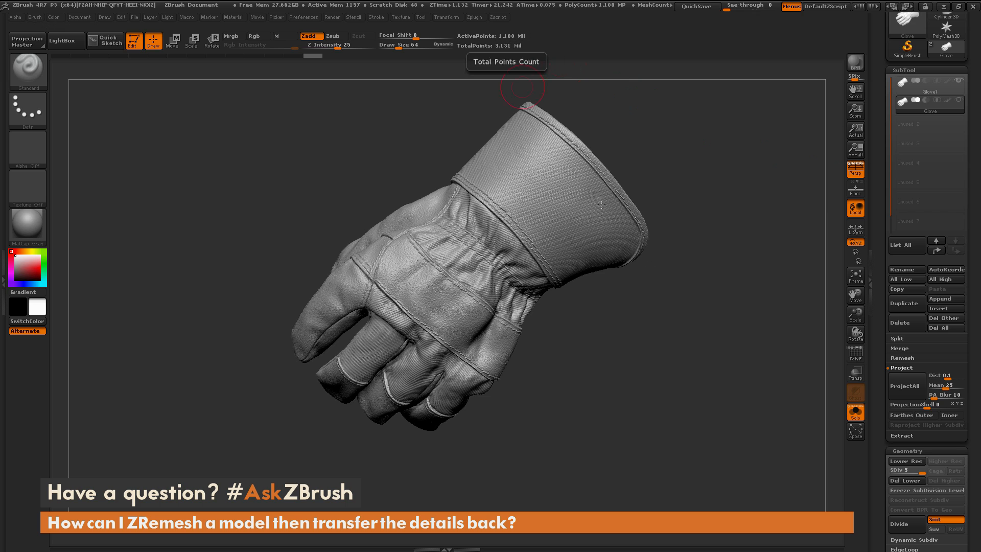
{"action": "left_click_drag", "start_coordinate": [523, 91], "coordinate": [639, 368]}
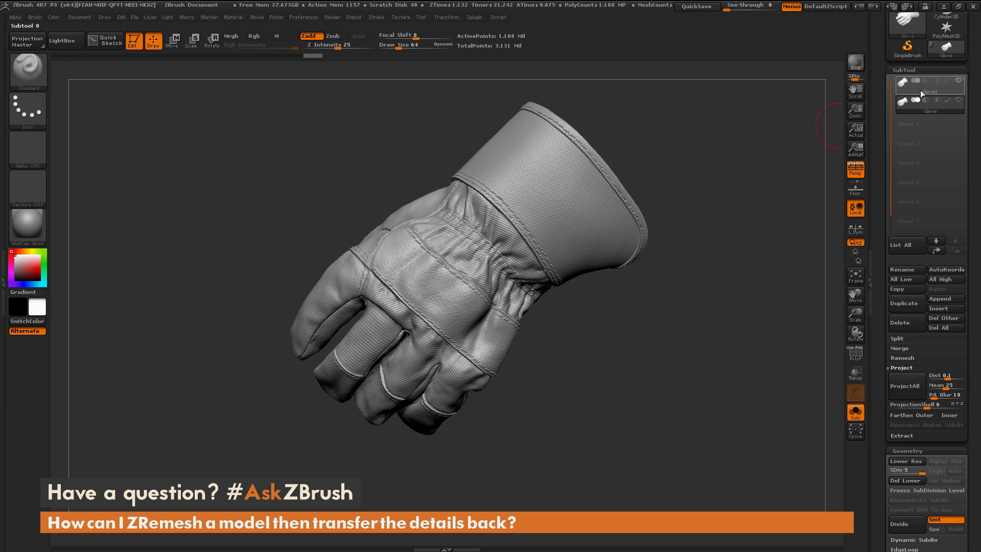
{"action": "left_click", "coordinate": [929, 86]}
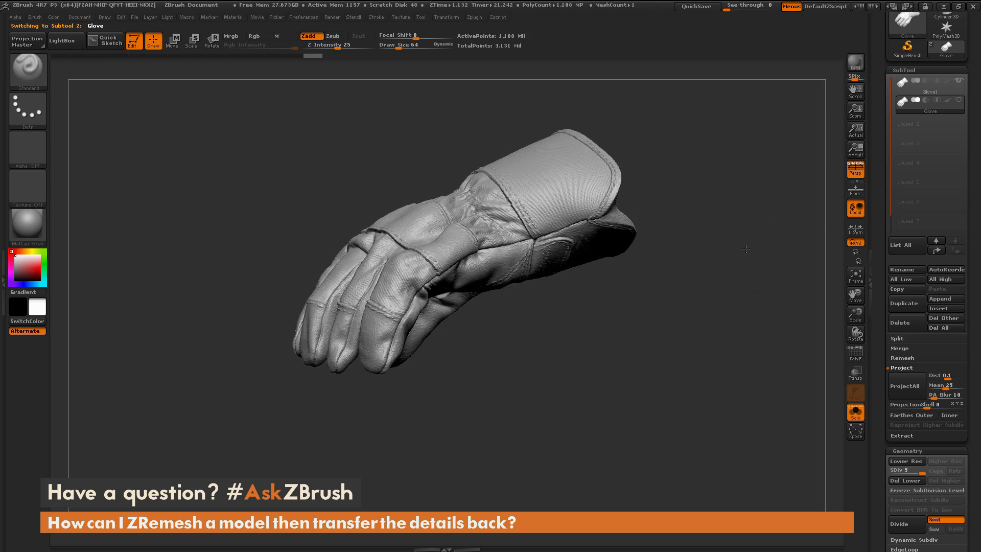
{"action": "left_click_drag", "start_coordinate": [745, 249], "coordinate": [760, 282]}
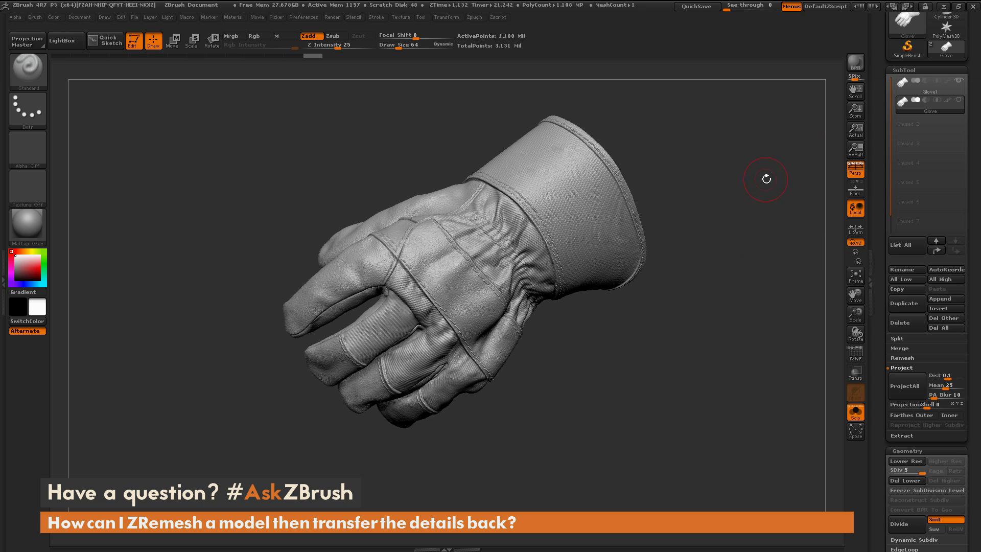
{"action": "left_click_drag", "start_coordinate": [766, 178], "coordinate": [617, 399]}
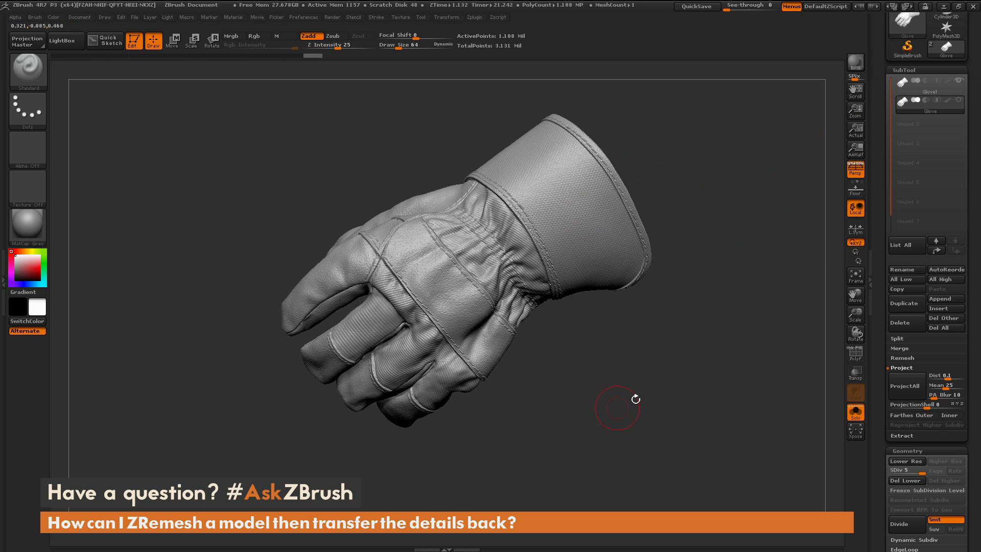
{"action": "left_click_drag", "start_coordinate": [635, 400], "coordinate": [667, 348]}
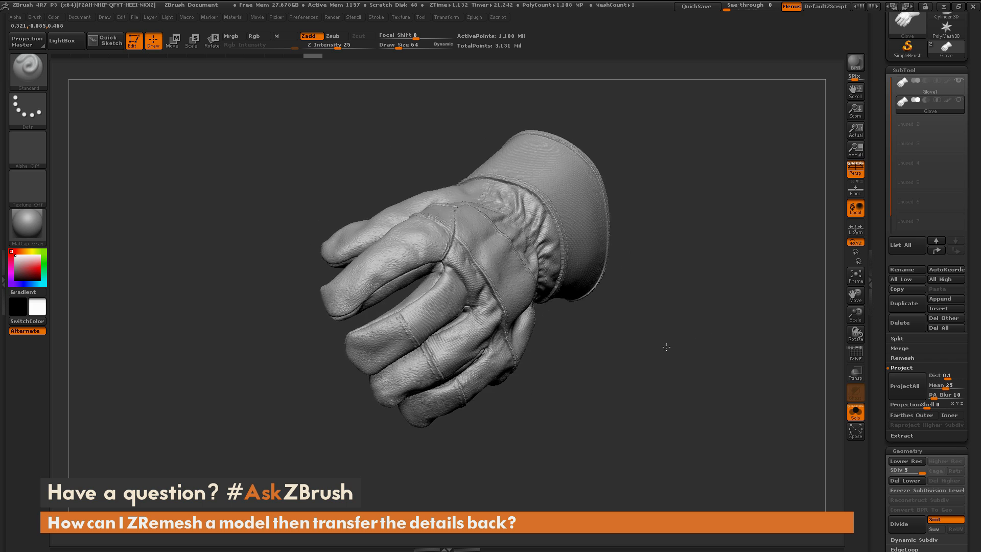
{"action": "left_click_drag", "start_coordinate": [666, 347], "coordinate": [658, 369]}
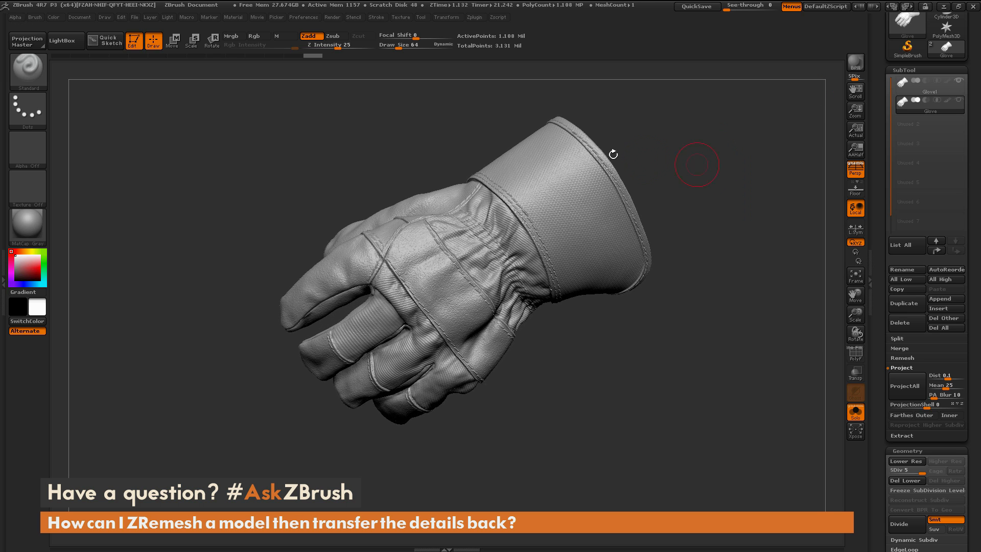
{"action": "left_click", "coordinate": [855, 413]}
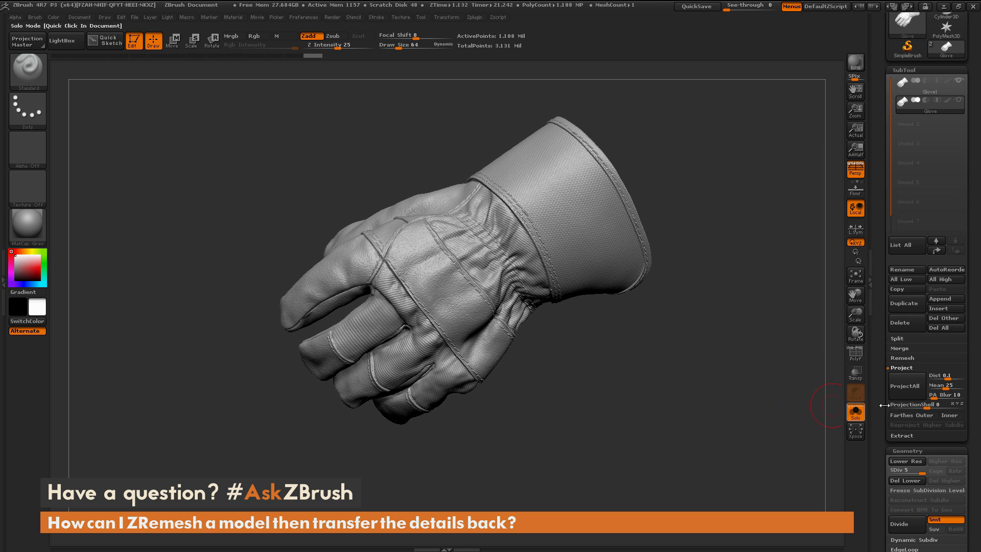
{"action": "left_click", "coordinate": [905, 386]}
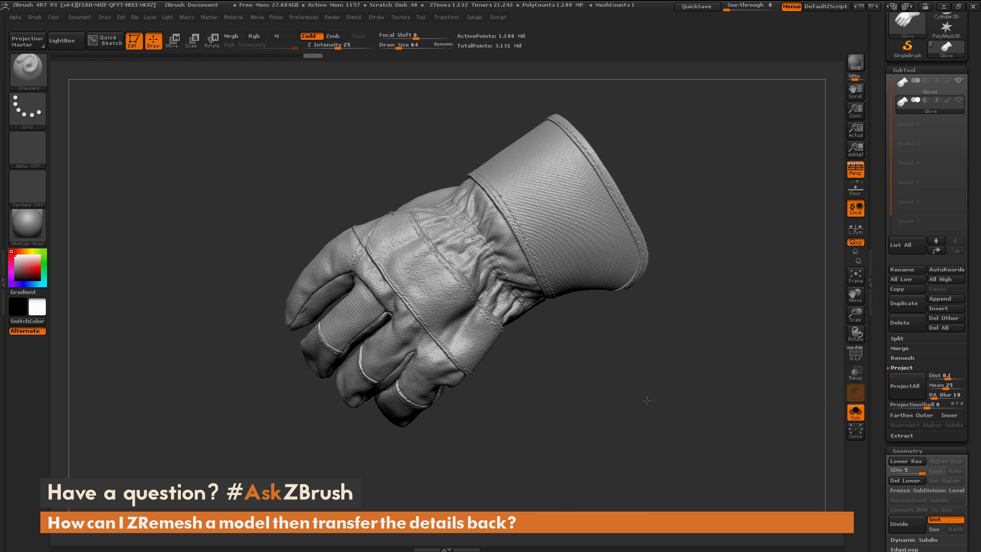
{"action": "left_click_drag", "start_coordinate": [646, 401], "coordinate": [655, 408]}
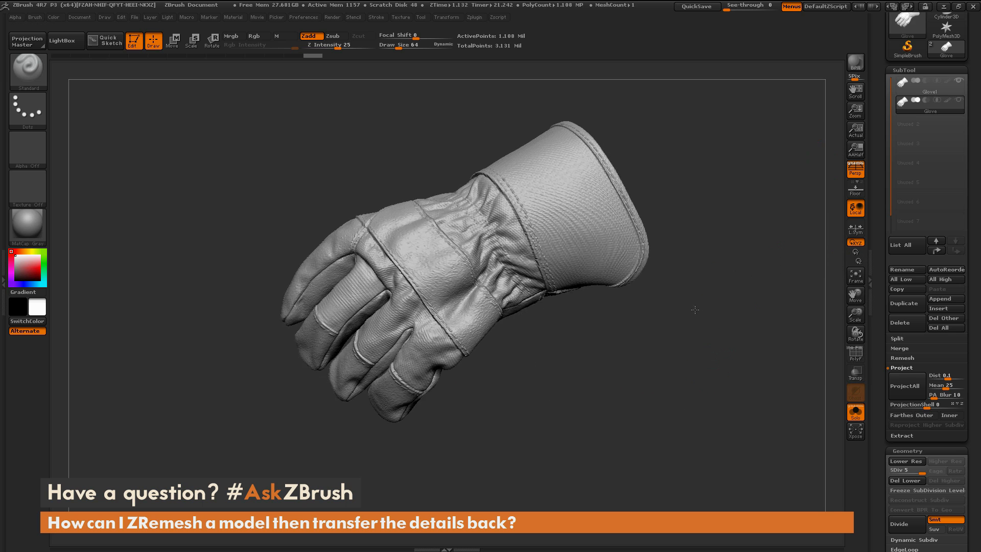
{"action": "left_click_drag", "start_coordinate": [694, 310], "coordinate": [698, 351]}
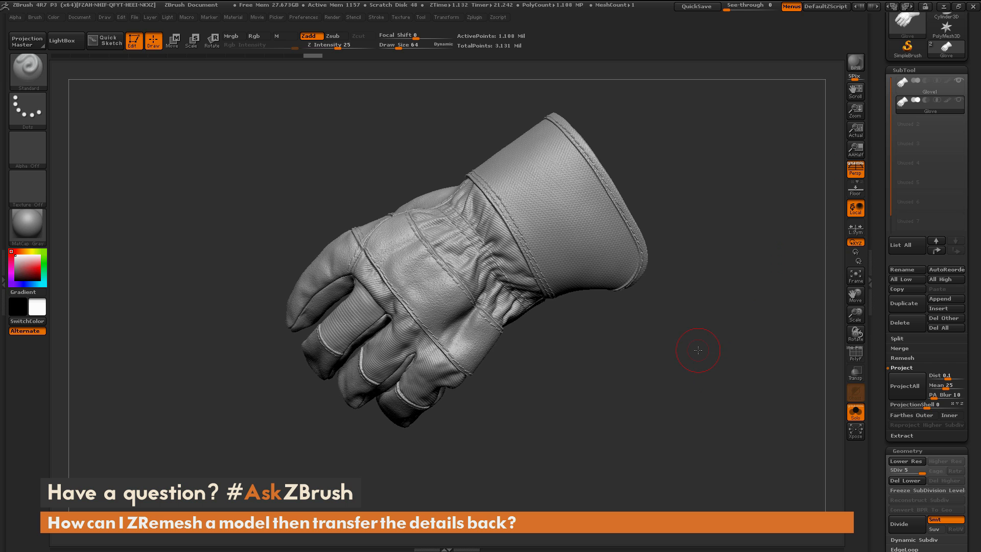
{"action": "left_click_drag", "start_coordinate": [698, 351], "coordinate": [742, 350]}
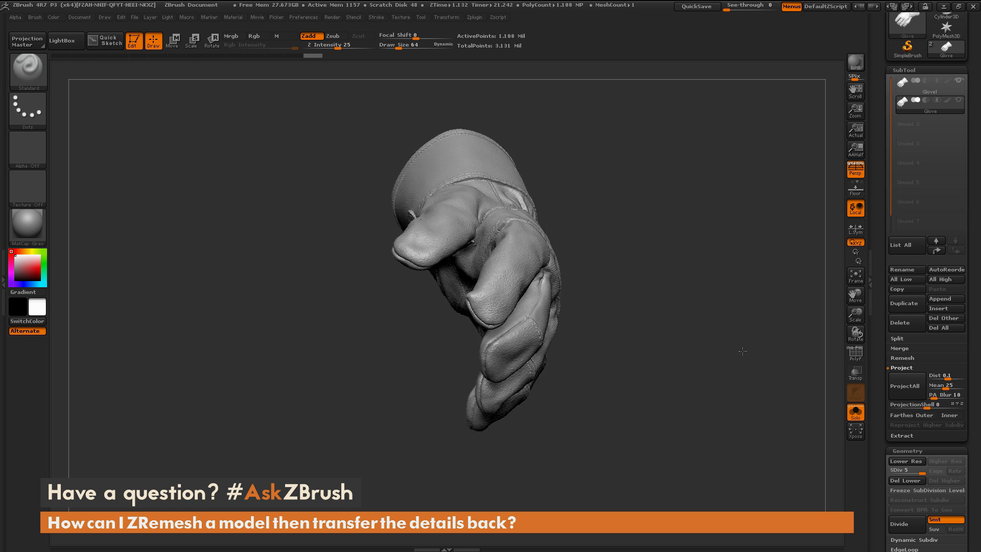
{"action": "left_click_drag", "start_coordinate": [742, 350], "coordinate": [709, 366]}
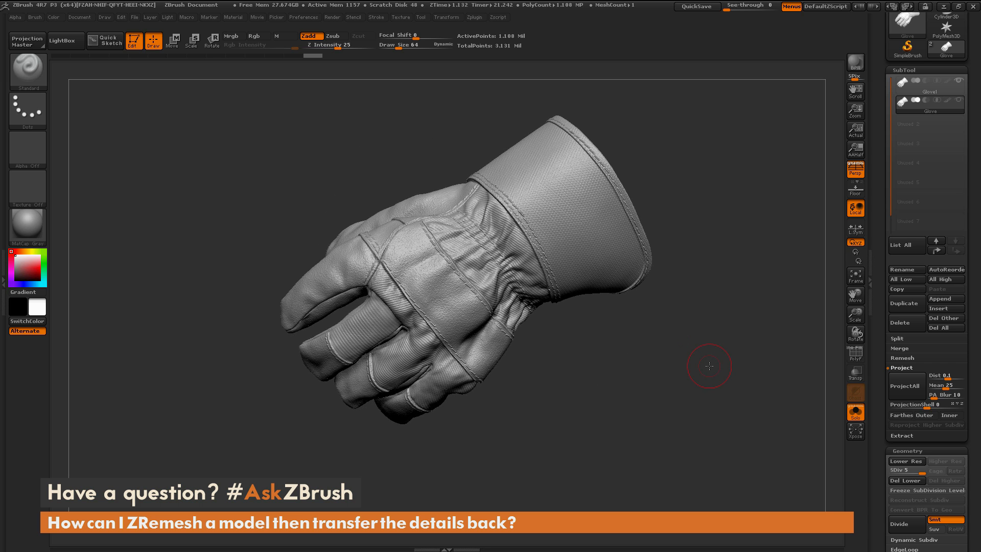